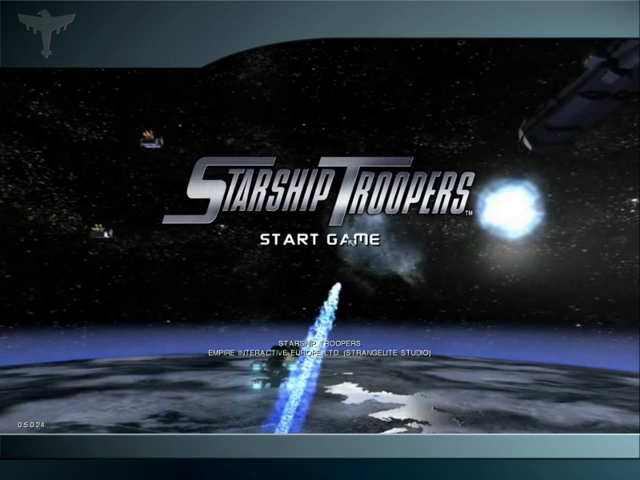
- Enter the main menu and continue the existing single-player campaign
{"action": "left_click", "coordinate": [320, 240]}
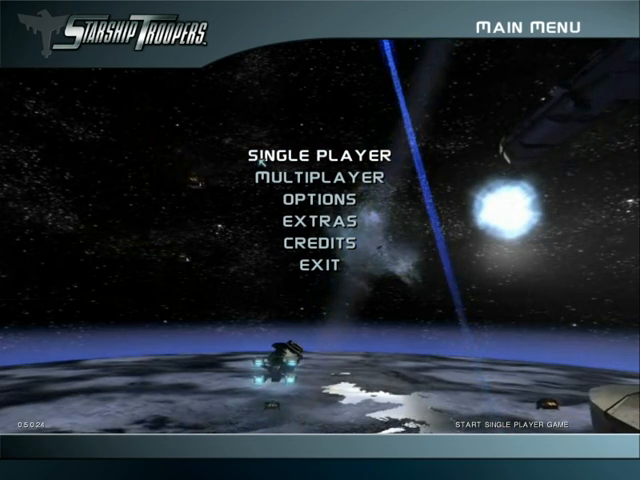
{"action": "left_click", "coordinate": [316, 156]}
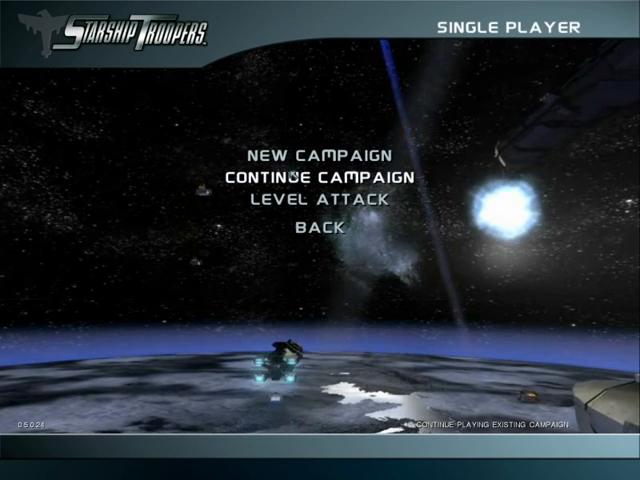
{"action": "left_click", "coordinate": [312, 198]}
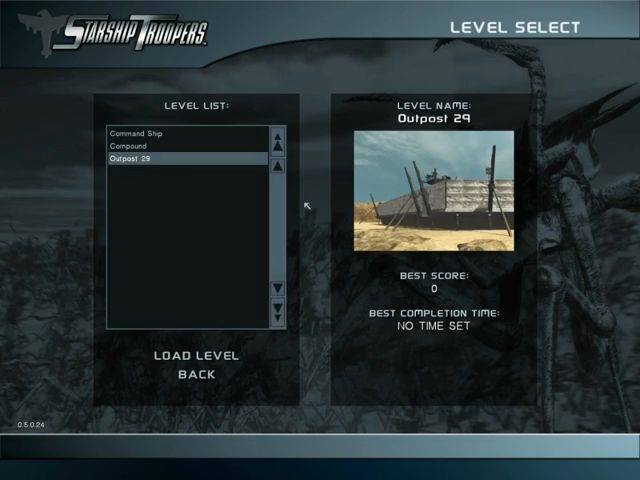
- Load the Outpost 29 level on Normal difficulty
{"action": "left_click", "coordinate": [192, 356]}
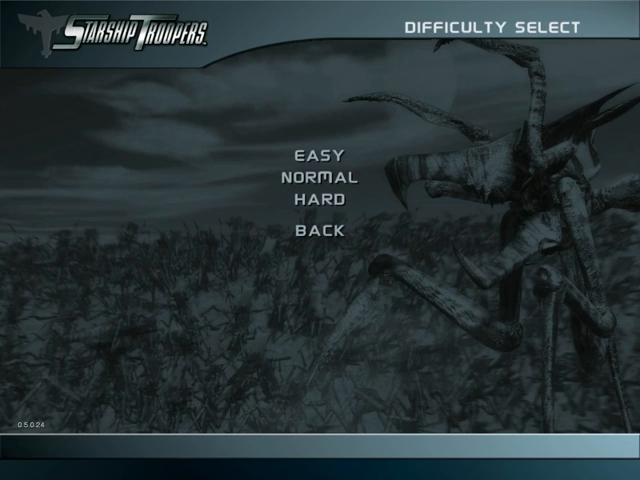
{"action": "mouse_move", "coordinate": [320, 180]}
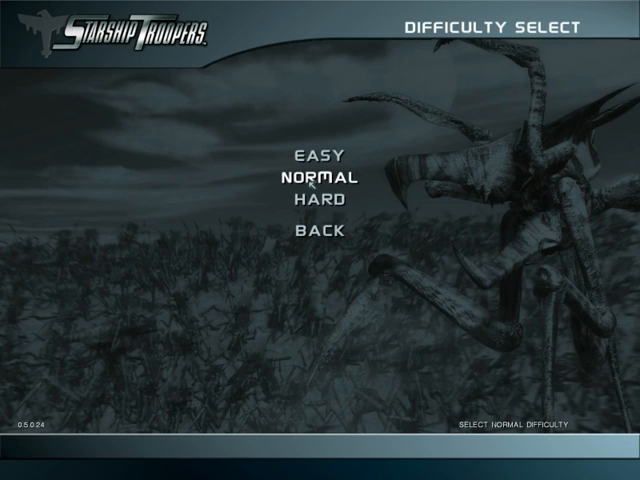
{"action": "left_click", "coordinate": [322, 180]}
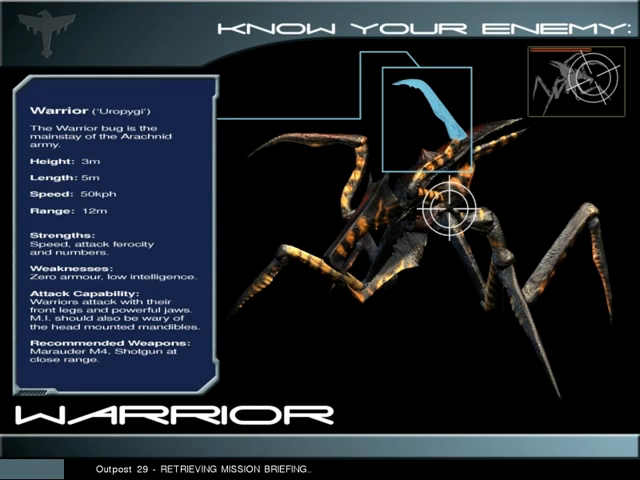